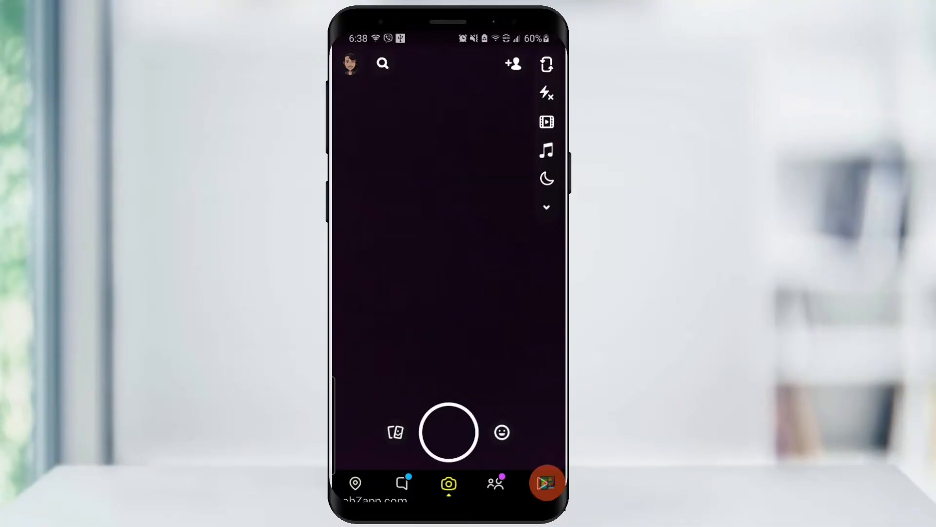
Step: Go to your own profile from the camera screen and scroll to the My Friends section
left_click(351, 64)
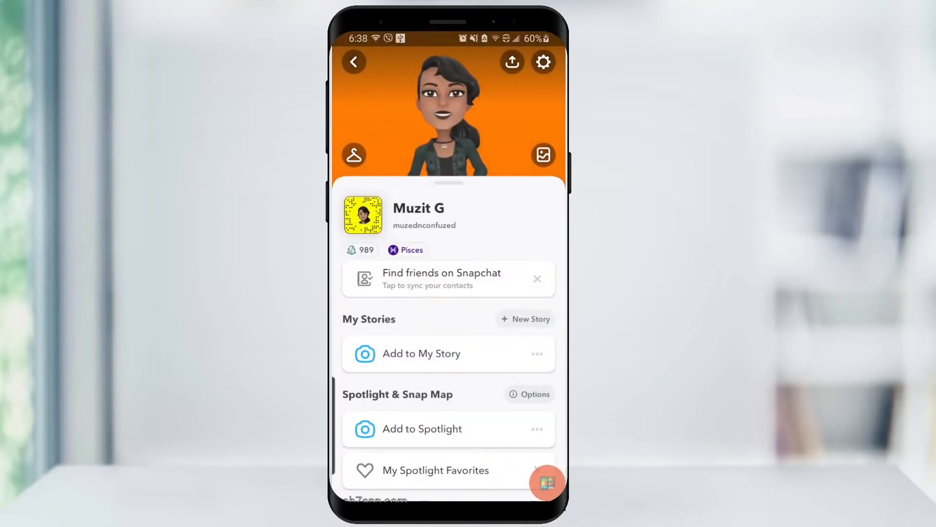
scroll("down", 3)
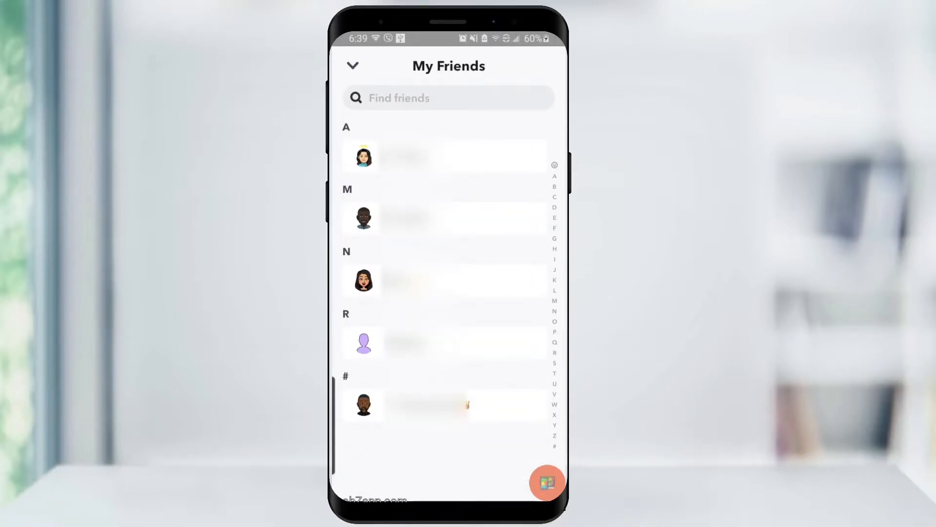
Step: View the profile of the first friend listed under A in My Friends
left_click(448, 97)
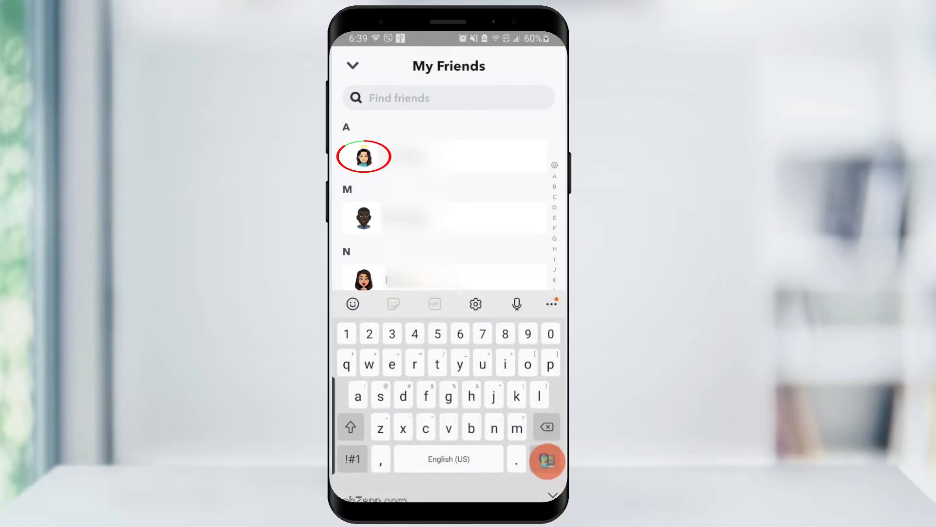
left_click(363, 156)
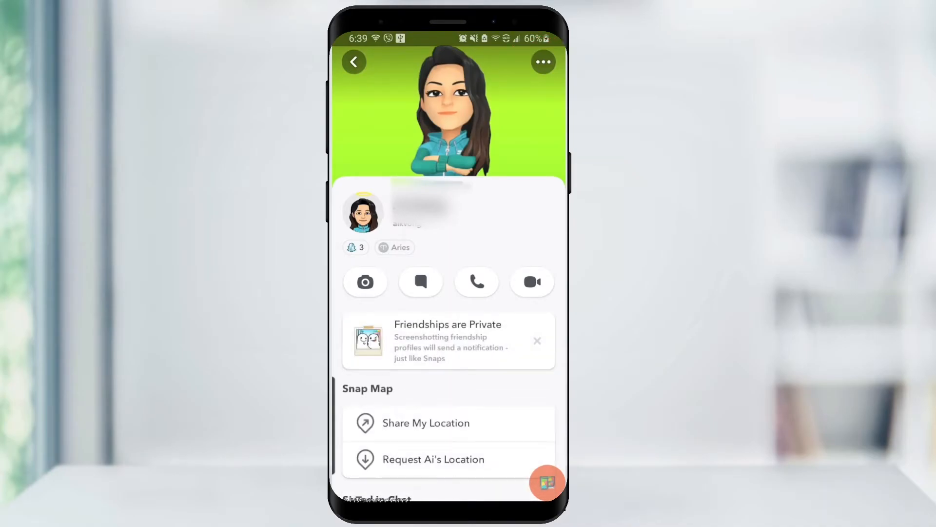
Step: Block this friend from their profile's three-dot menu and confirm the block
left_click(543, 61)
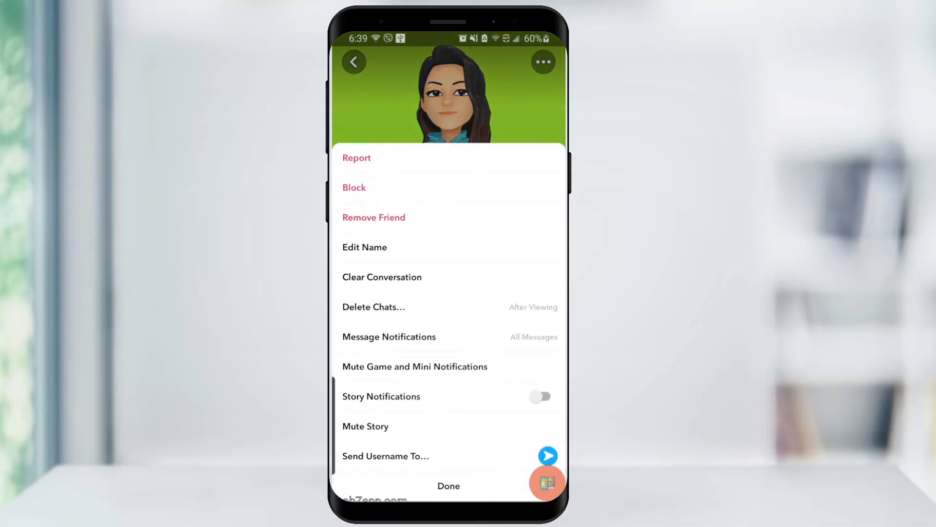
left_click(353, 187)
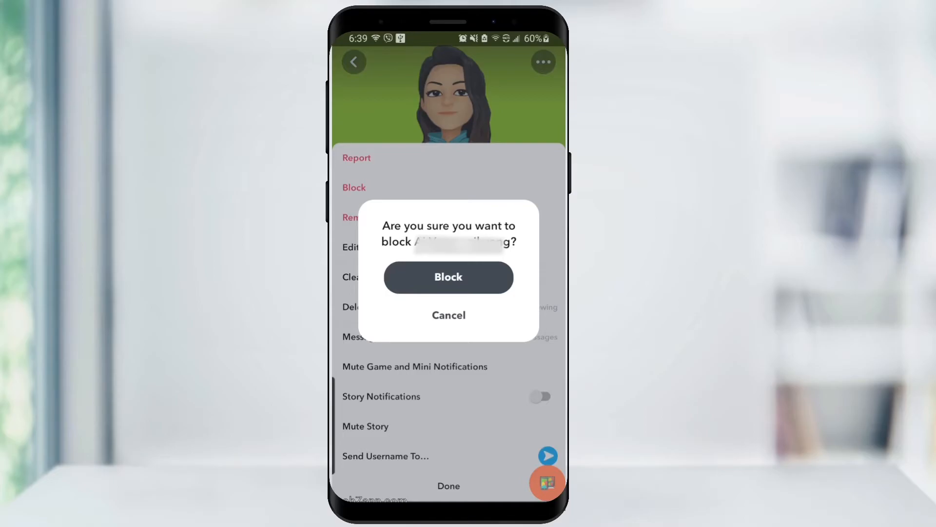
left_click(448, 276)
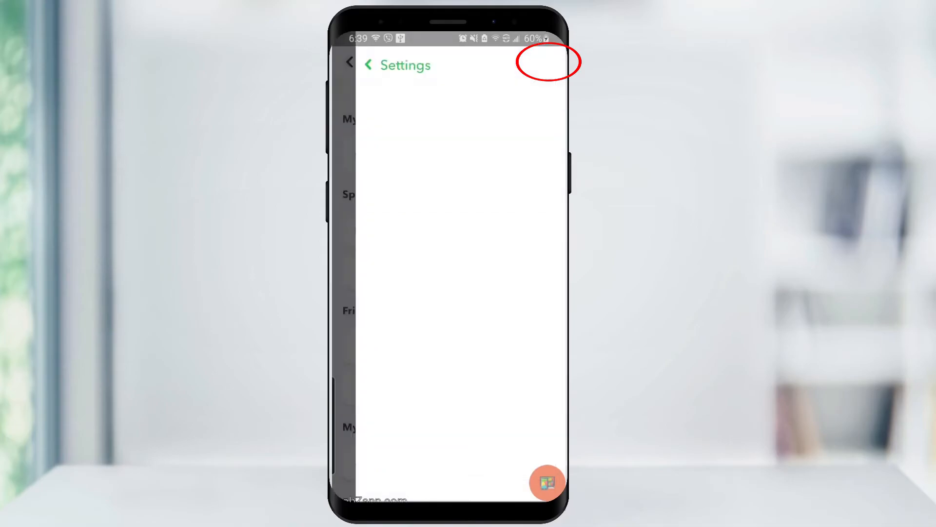
Step: Reach the Blocked accounts list under Account Actions in Settings
scroll("down", 3)
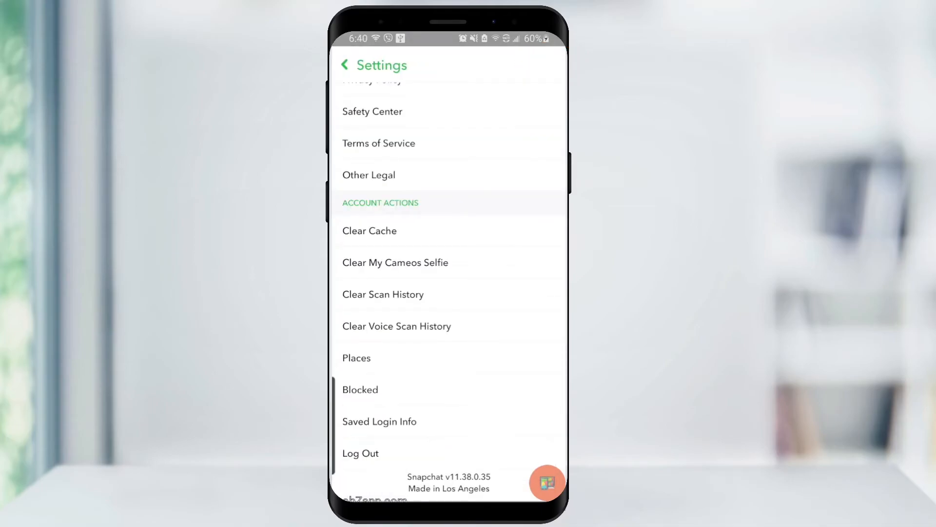
left_click(359, 389)
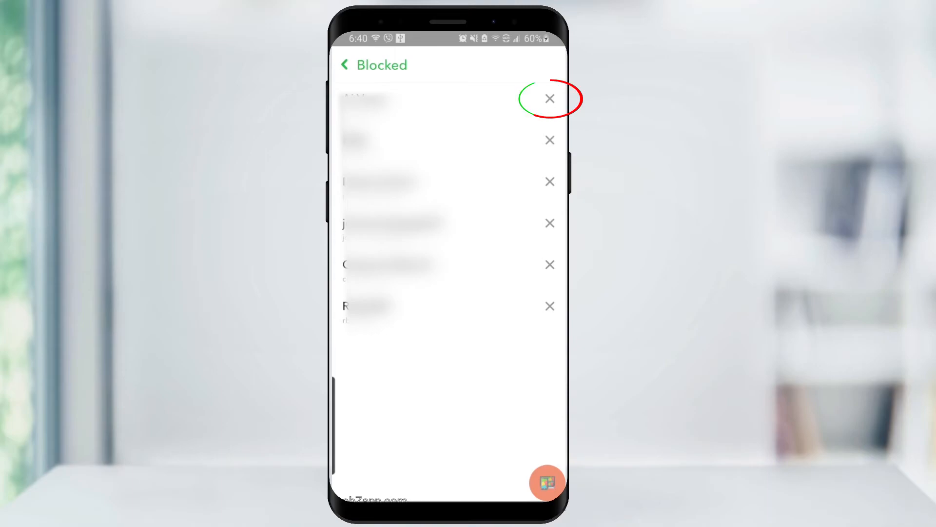
Step: Unblock the first account in the Blocked list, confirming Yes, leaving five entries
left_click(549, 98)
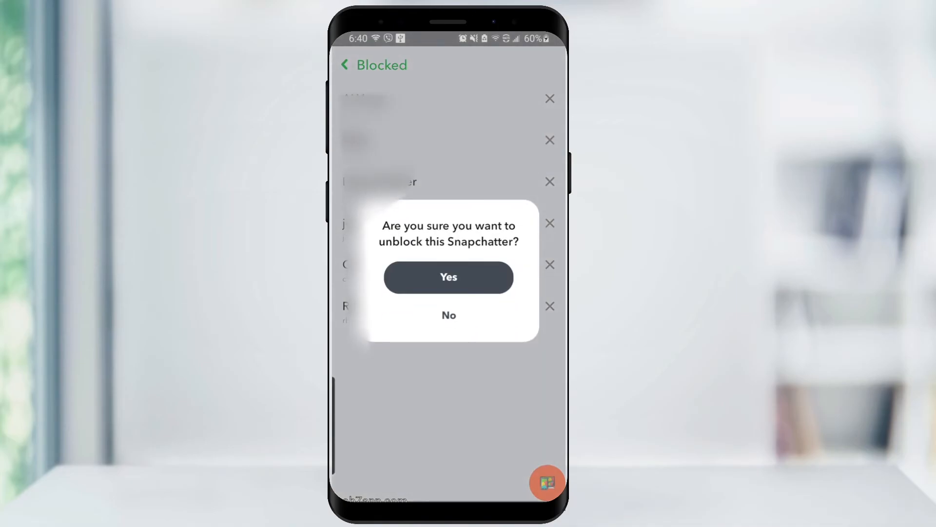
left_click(448, 277)
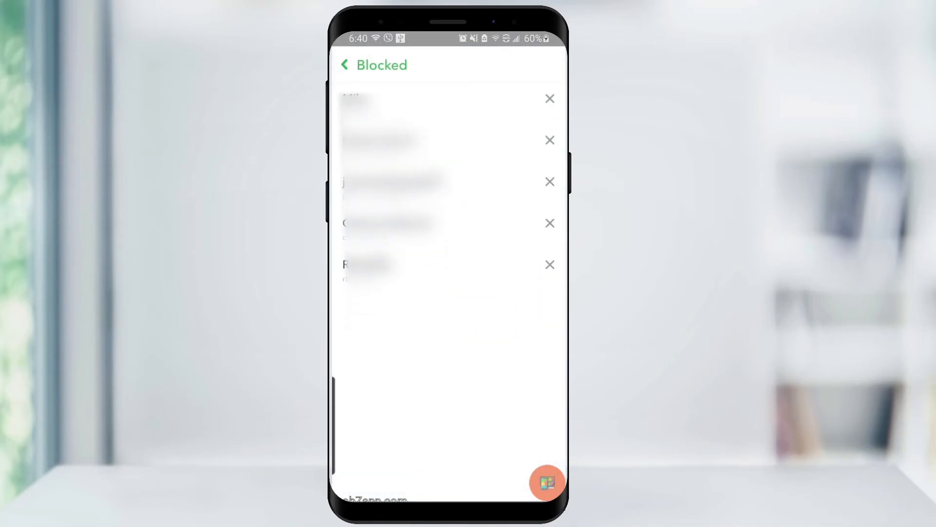
left_click(345, 64)
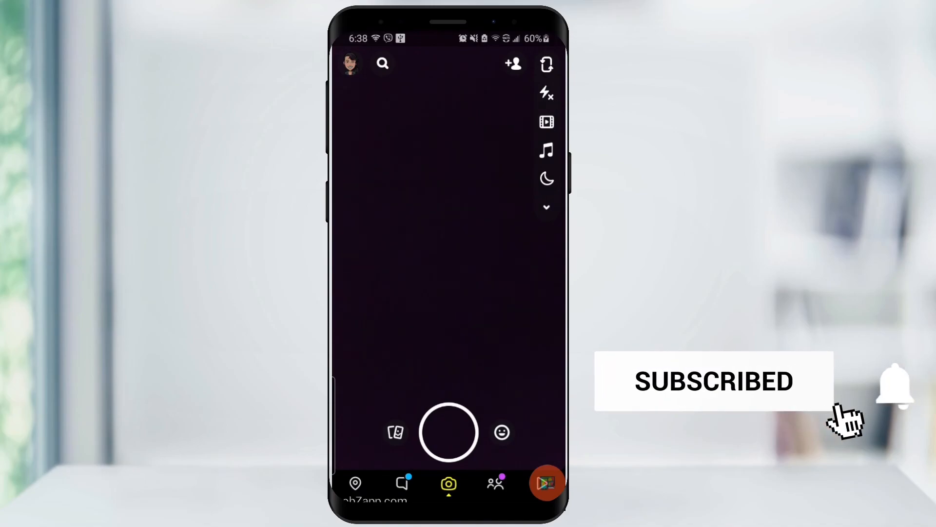
left_click(905, 385)
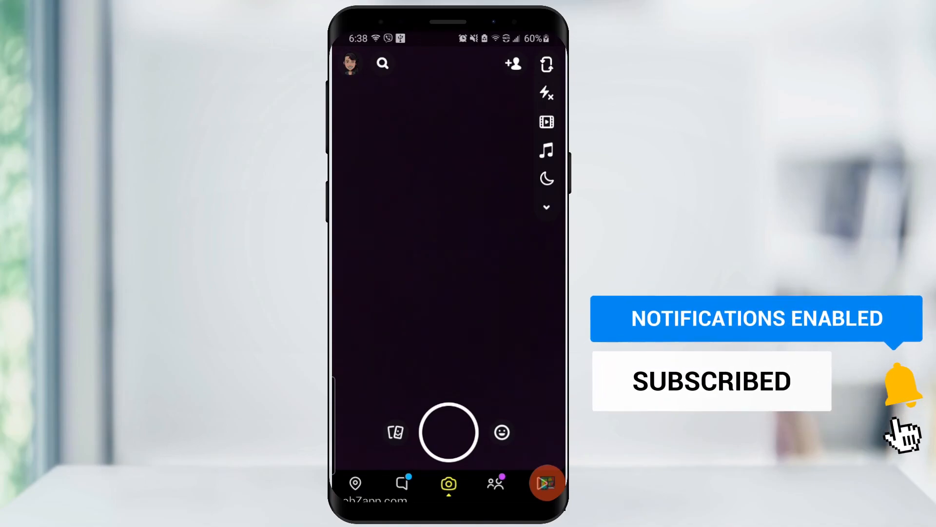